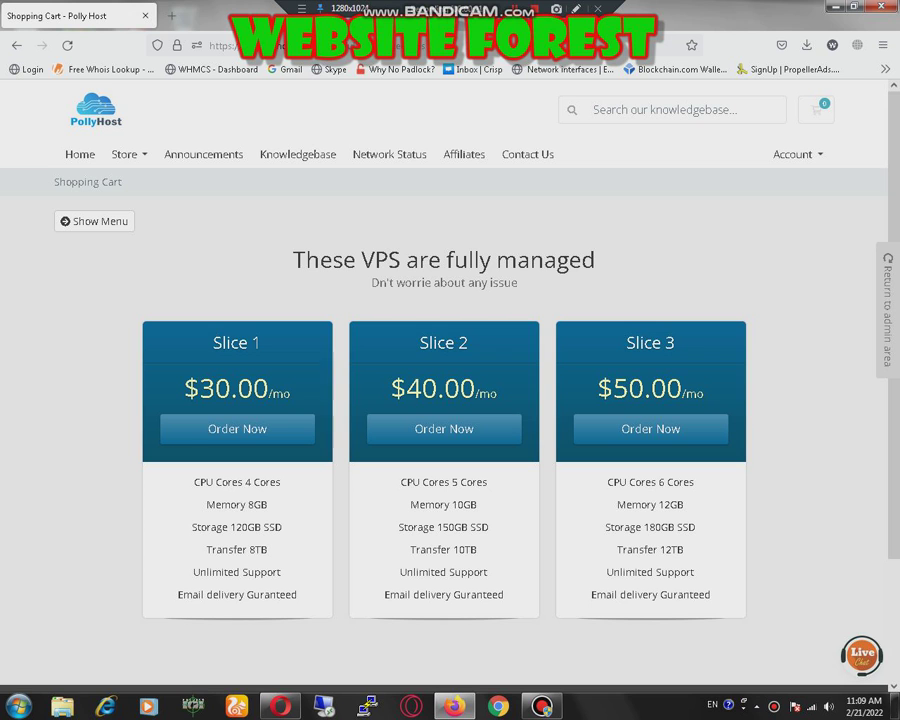
- Sign in to the PollyHost client area using the saved autofill email and reach the RS ONE product details
left_click(796, 154)
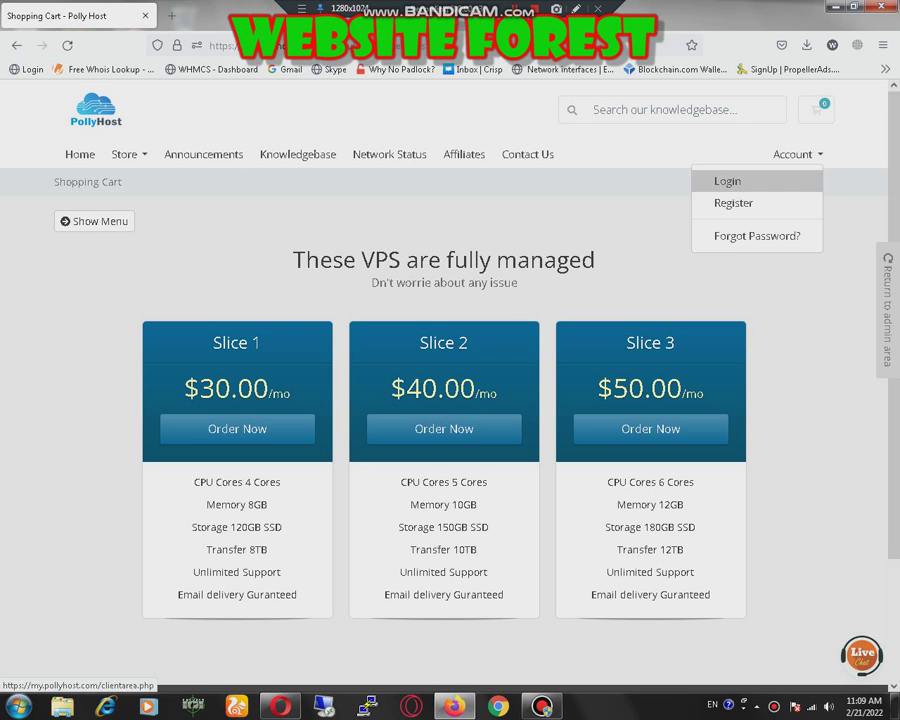
left_click(728, 180)
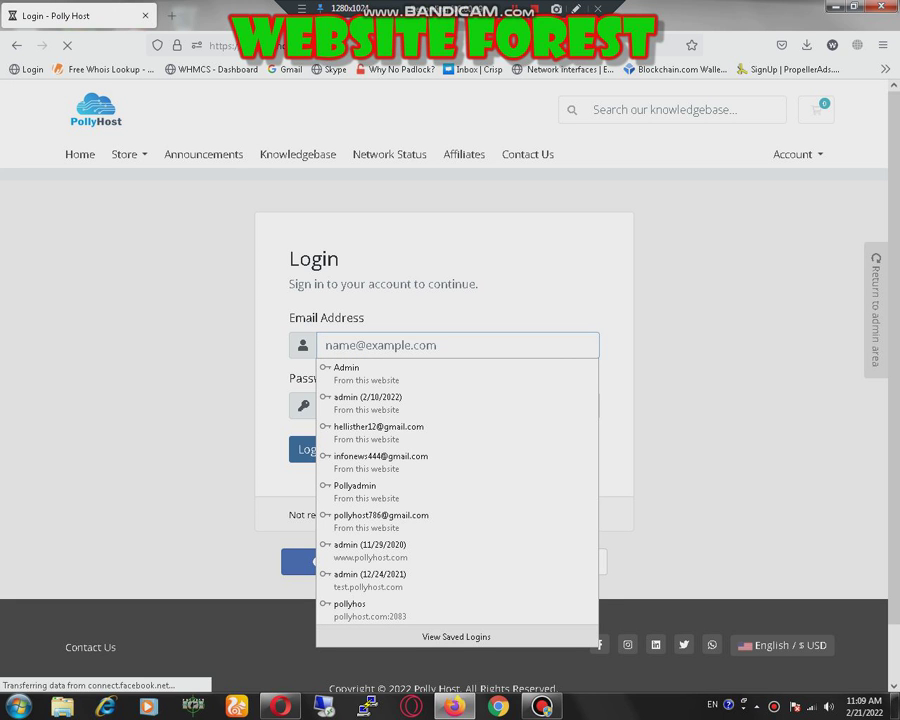
type("po")
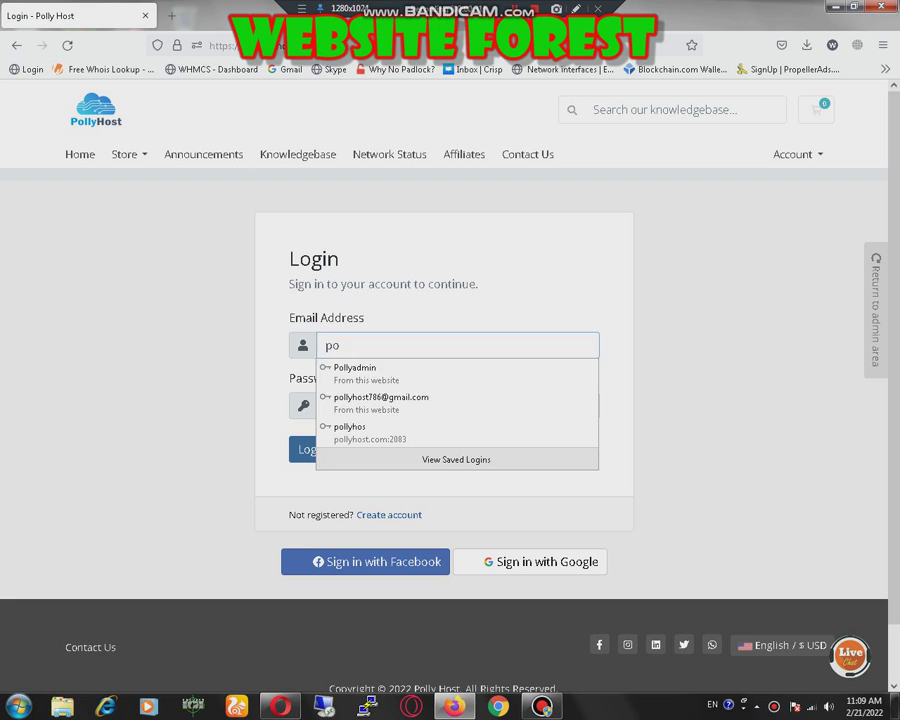
left_click(380, 402)
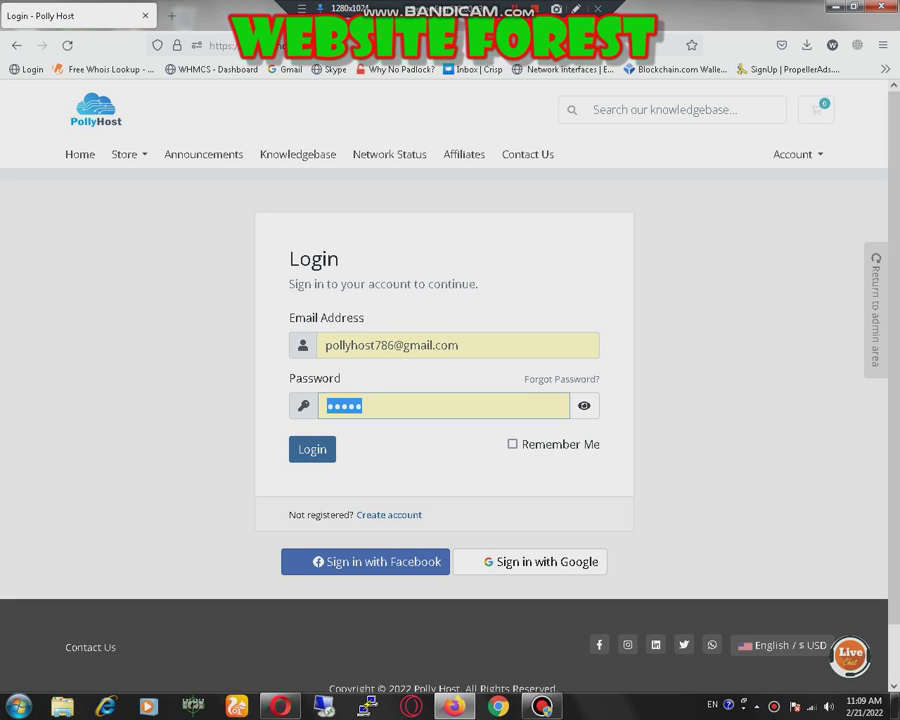
left_click(312, 448)
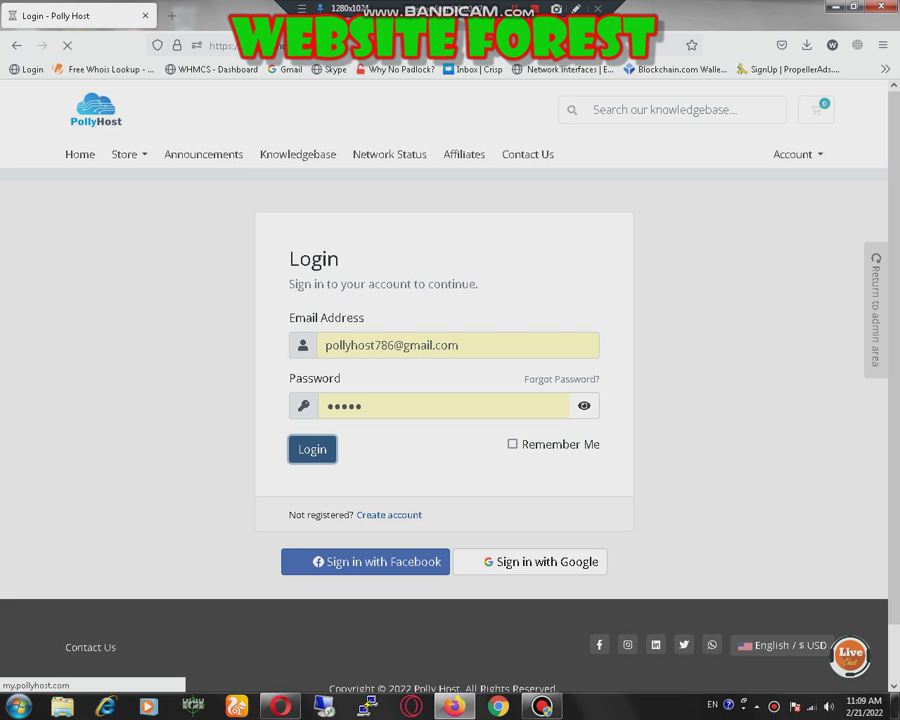
left_click(312, 448)
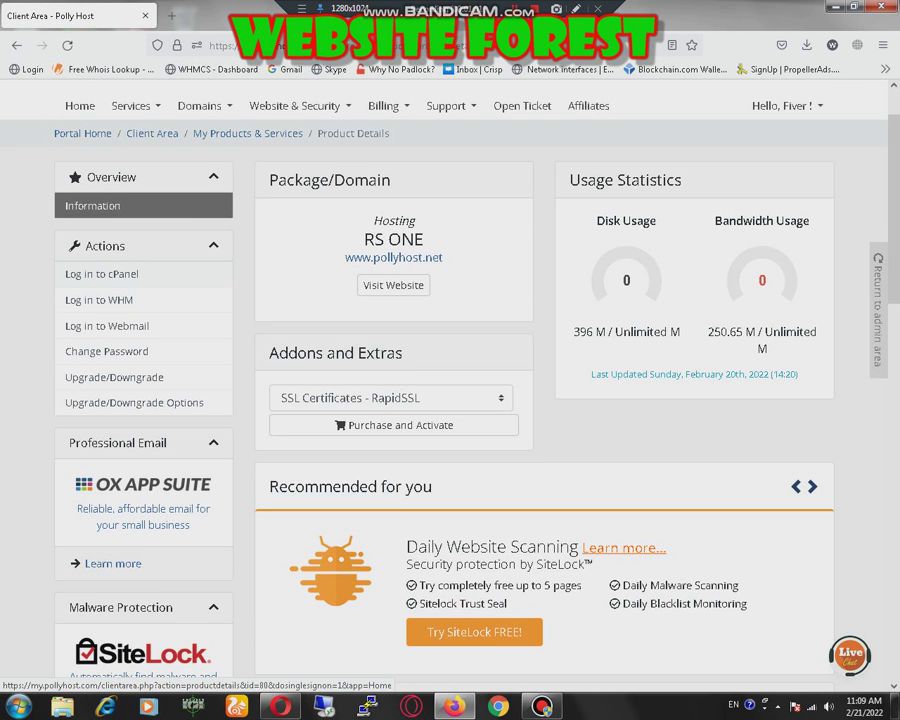
- Launch cPanel for the hosting account from the product's Actions panel
left_click(170, 16)
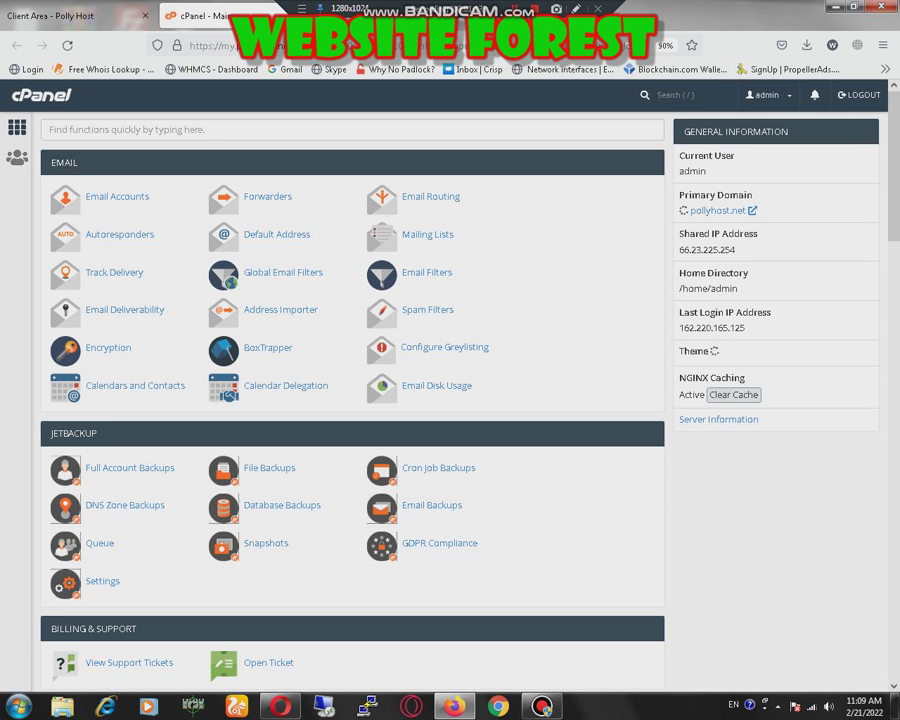
- Launch WordPress Manager by Softaculous from cPanel's Software section to reach Backups and Restore
scroll("down", 3)
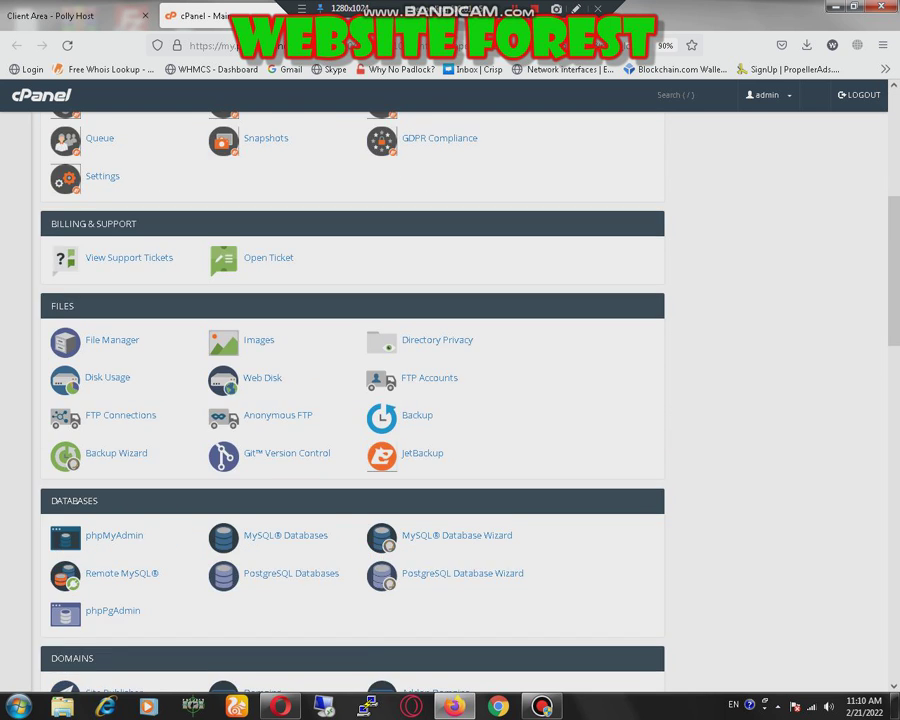
scroll("down", 3)
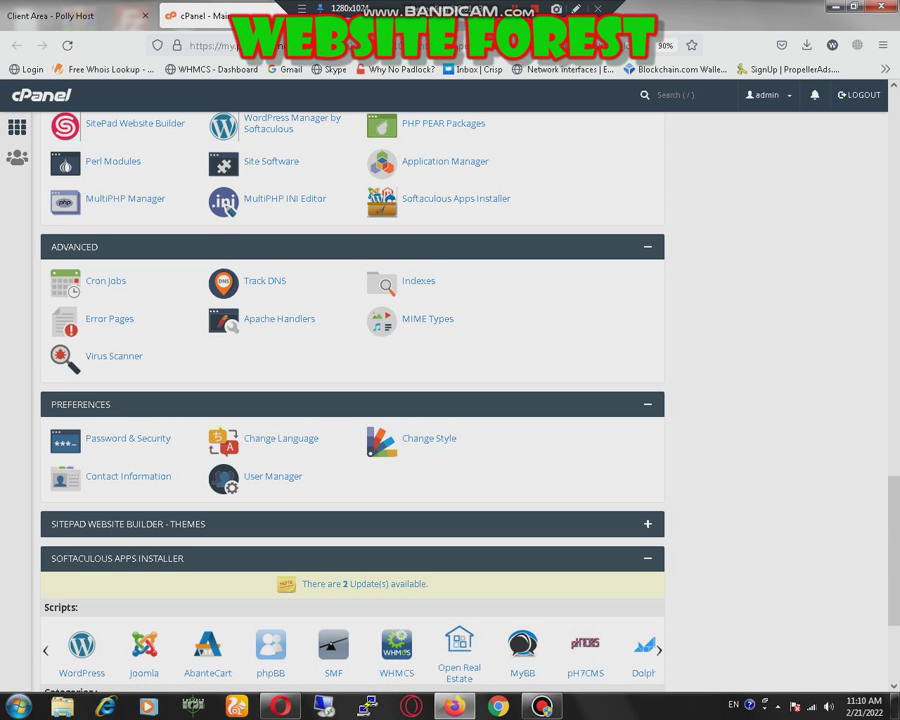
scroll("up", 3)
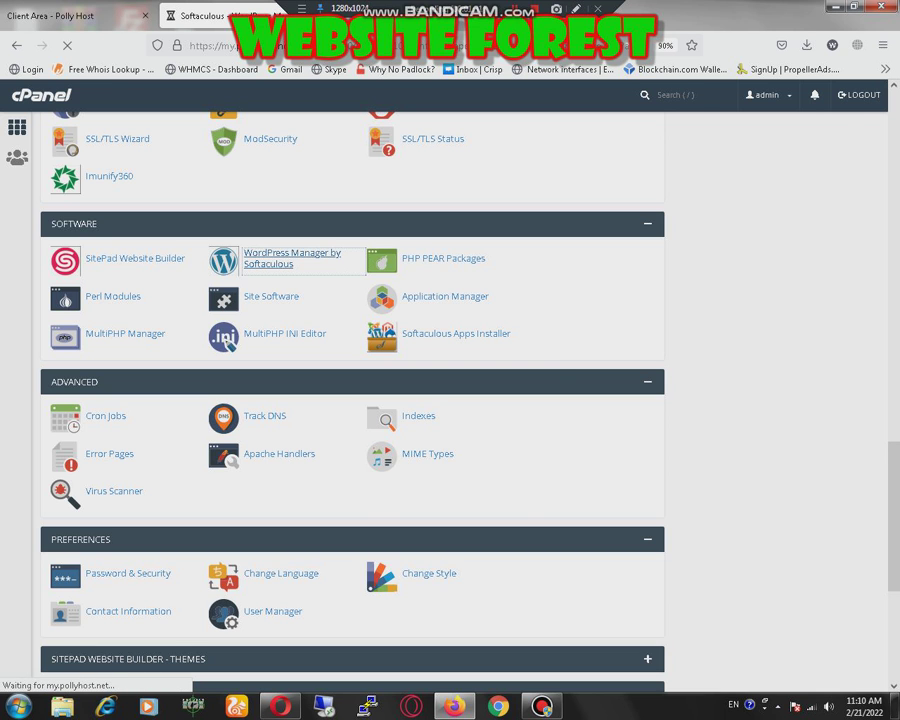
left_click(292, 258)
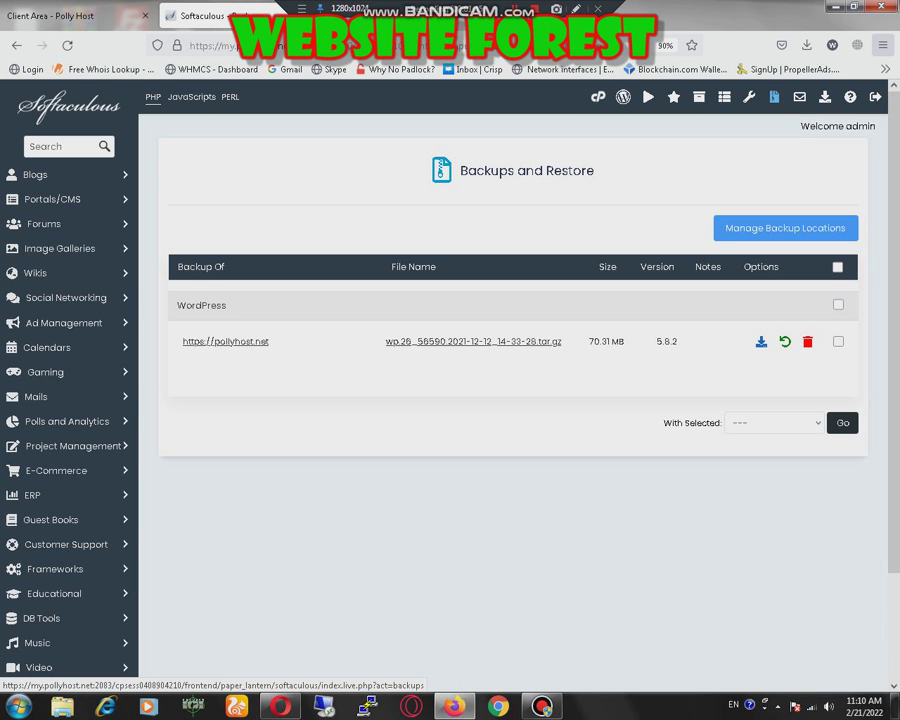
- Start adding a new backup location from Manage Backup Locations in User Settings
left_click(784, 228)
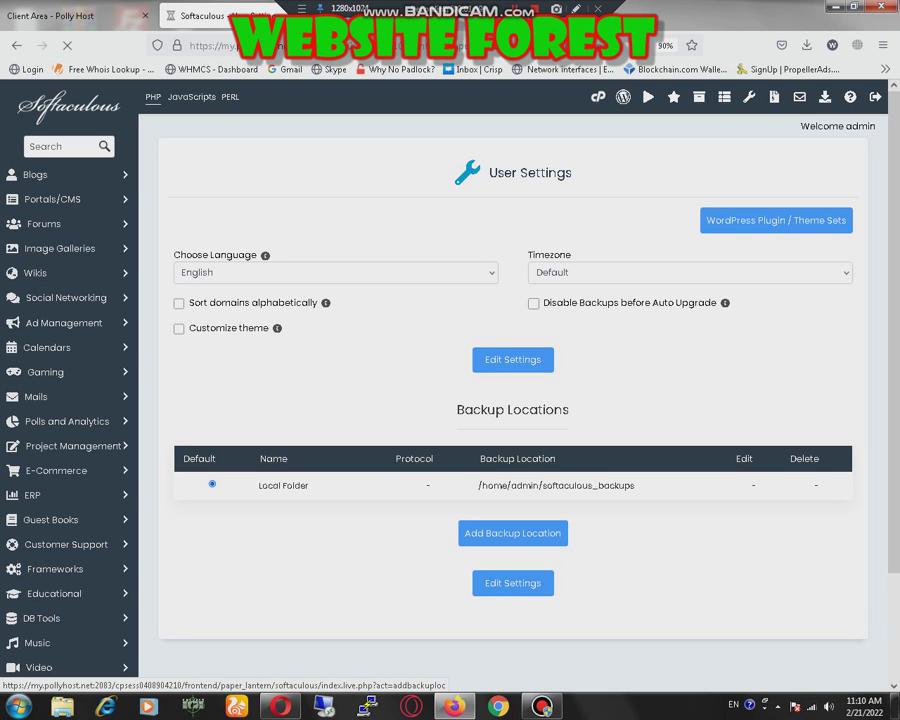
left_click(512, 532)
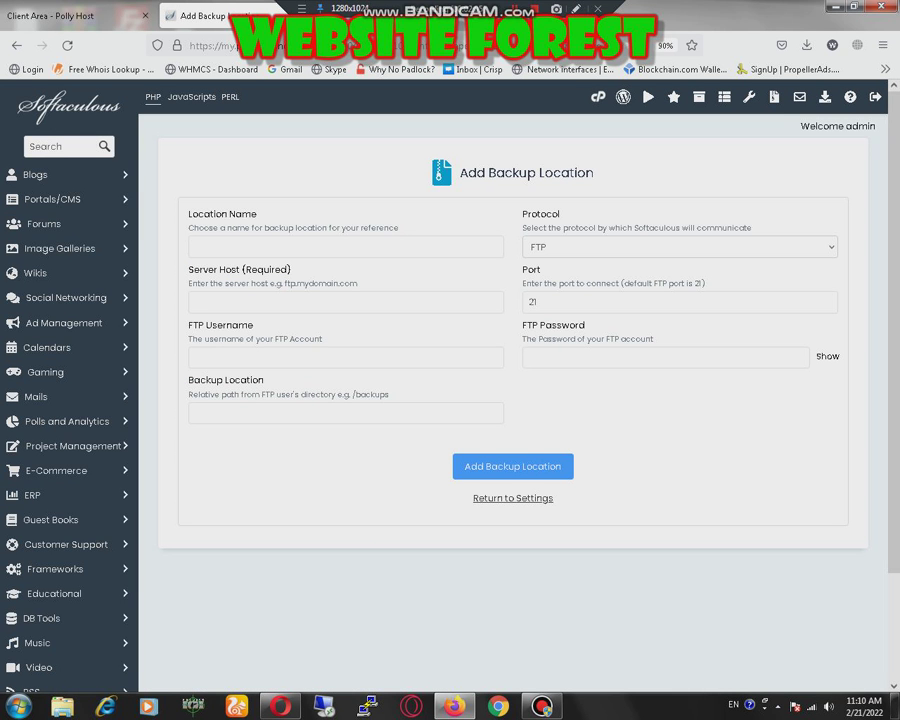
- Choose Google Drive as the protocol and submit, getting a missing location name error
left_click(680, 248)
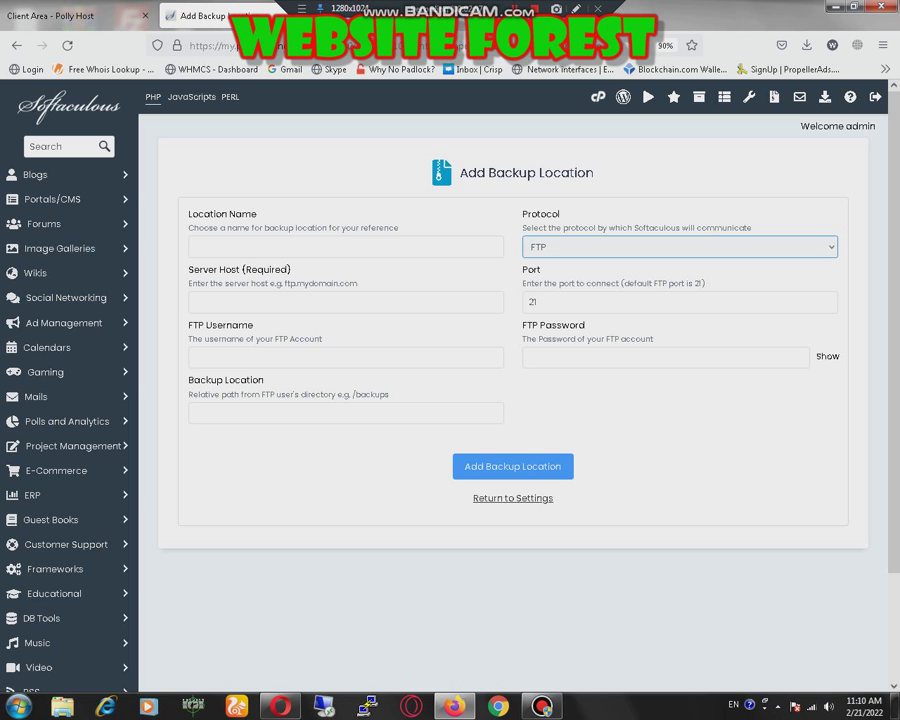
left_click(680, 248)
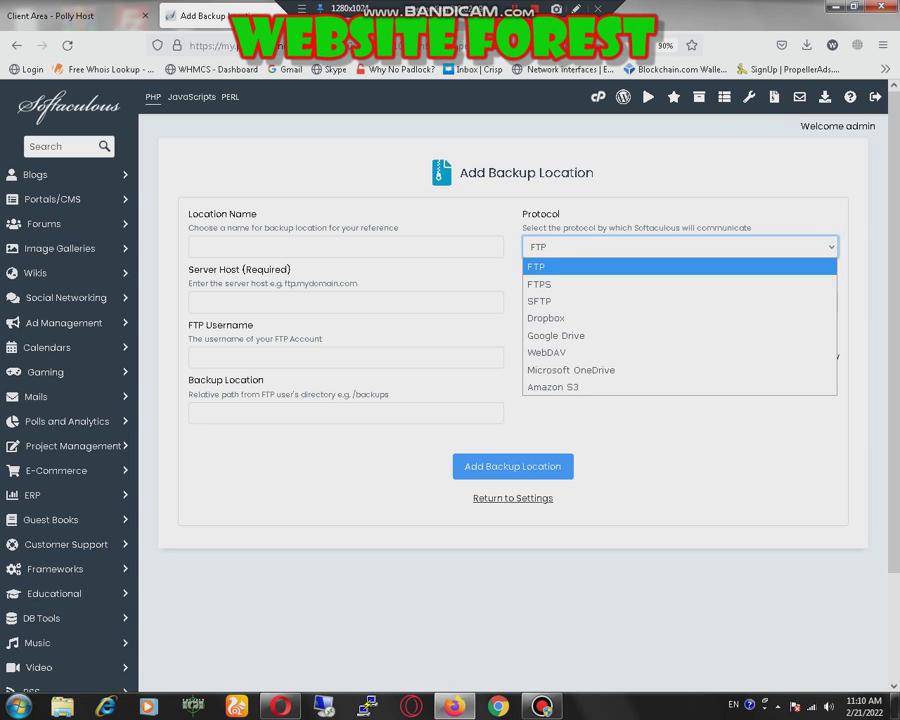
left_click(556, 336)
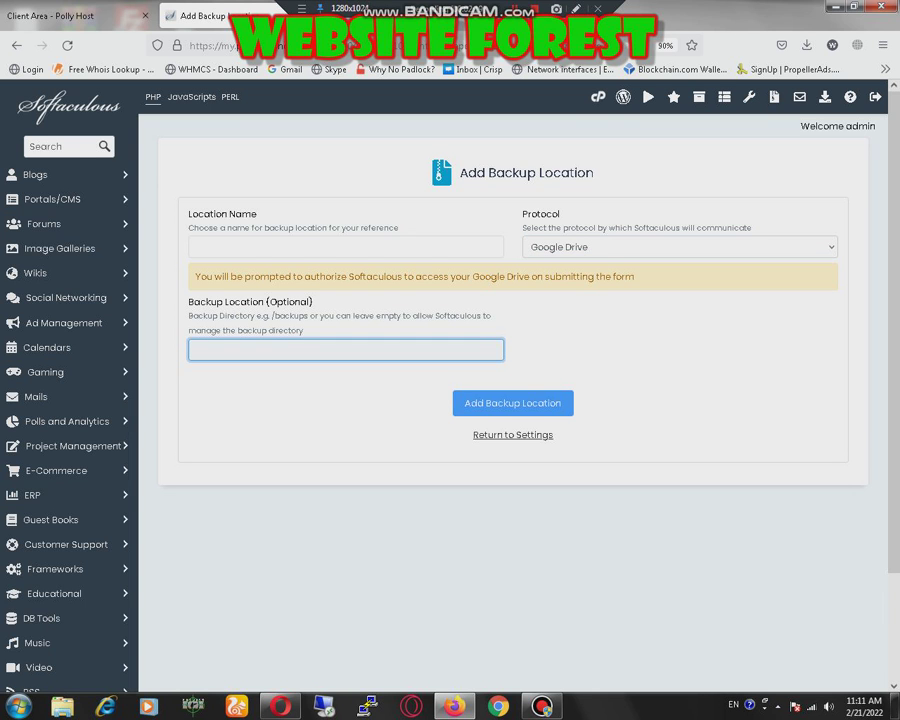
left_click(344, 348)
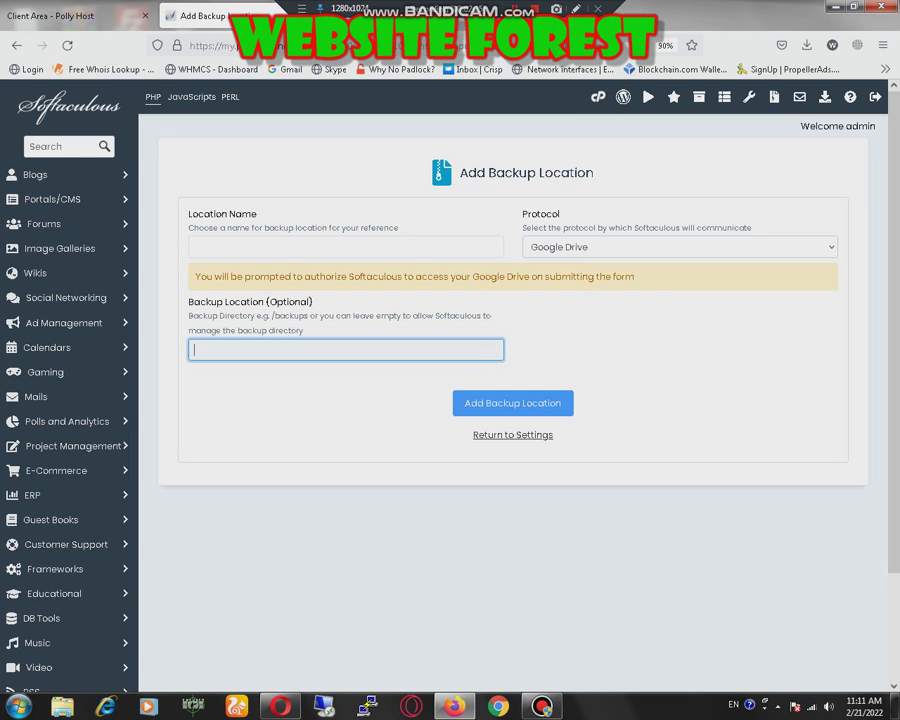
left_click(512, 404)
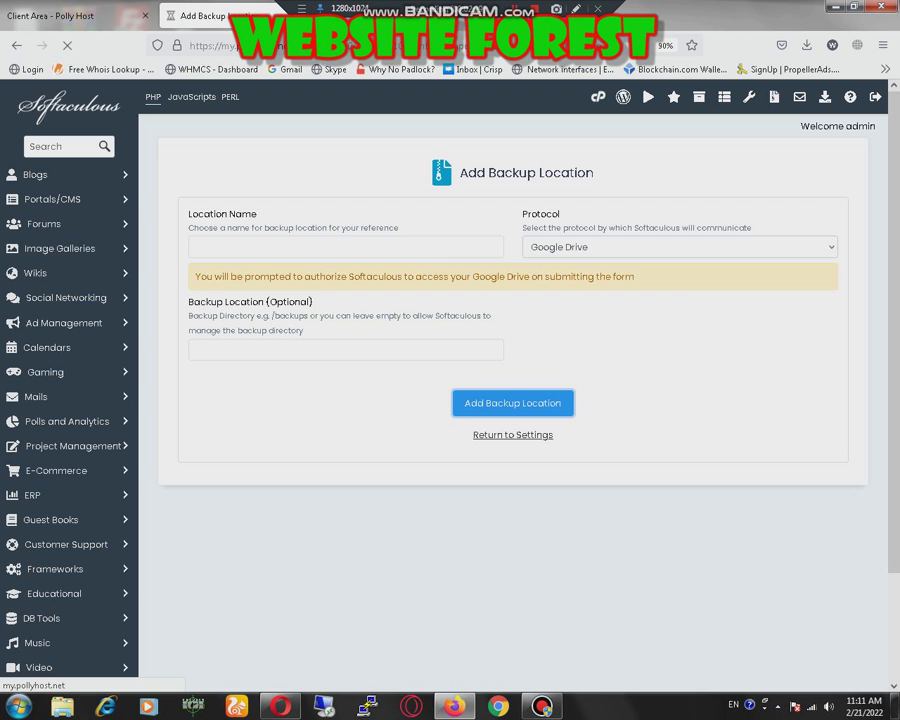
left_click(512, 404)
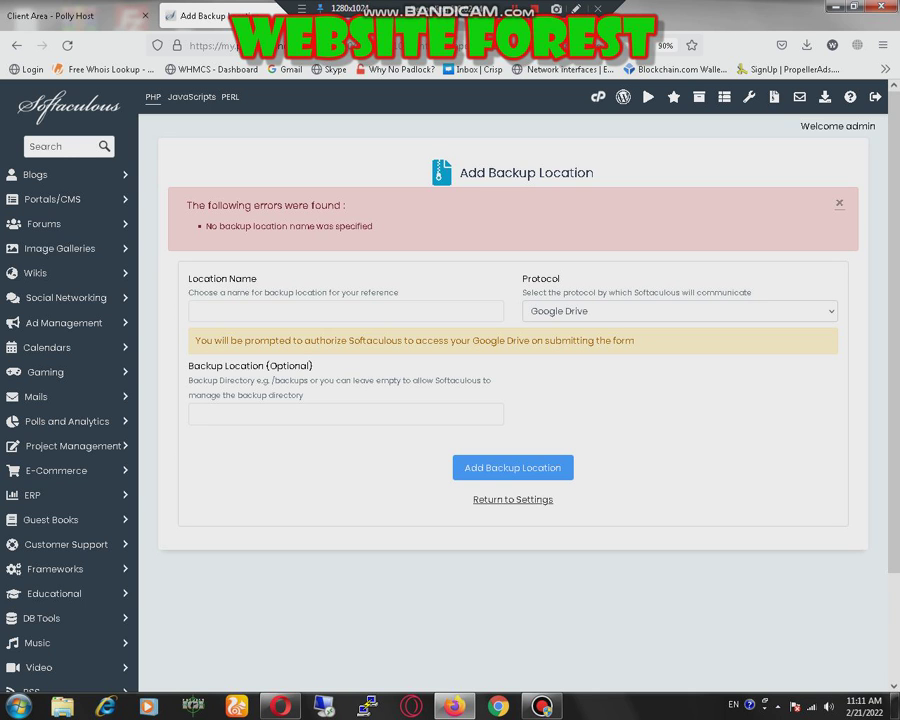
left_click(344, 312)
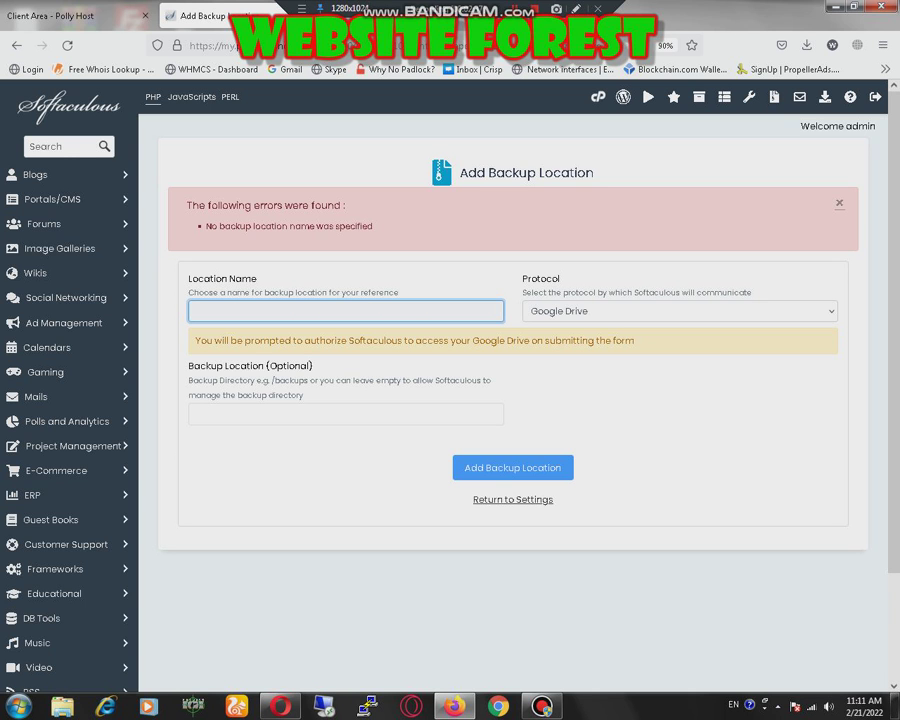
left_click(344, 312)
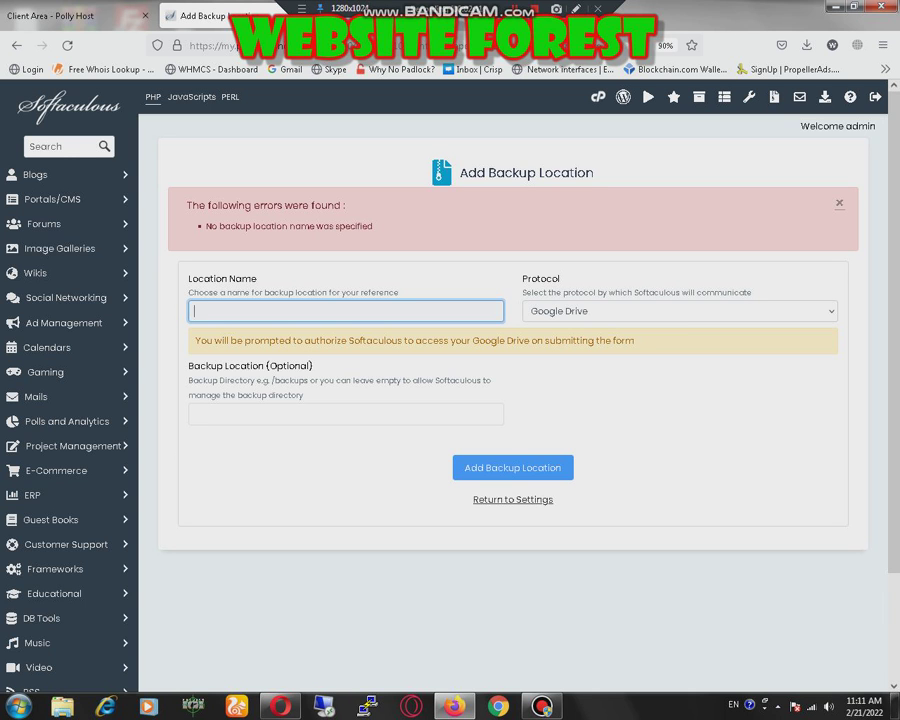
type("Goo")
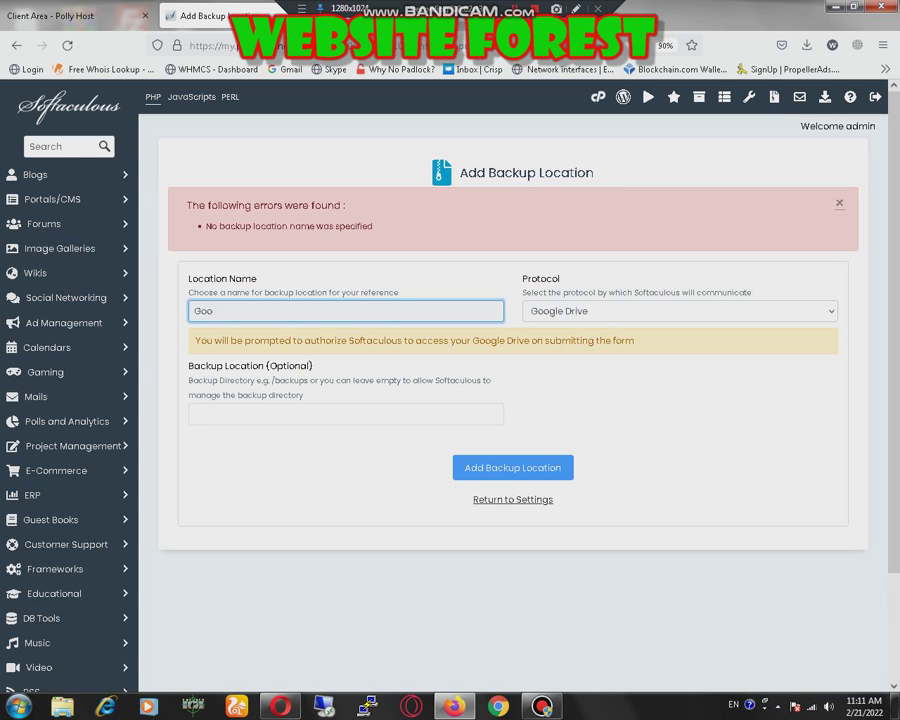
type("gle")
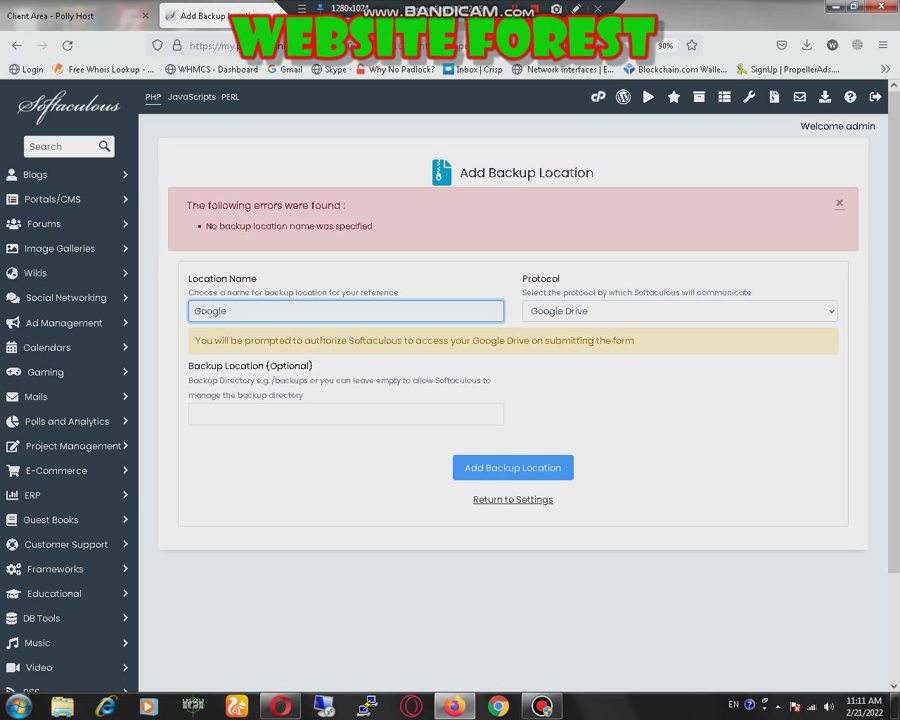
type("Drive")
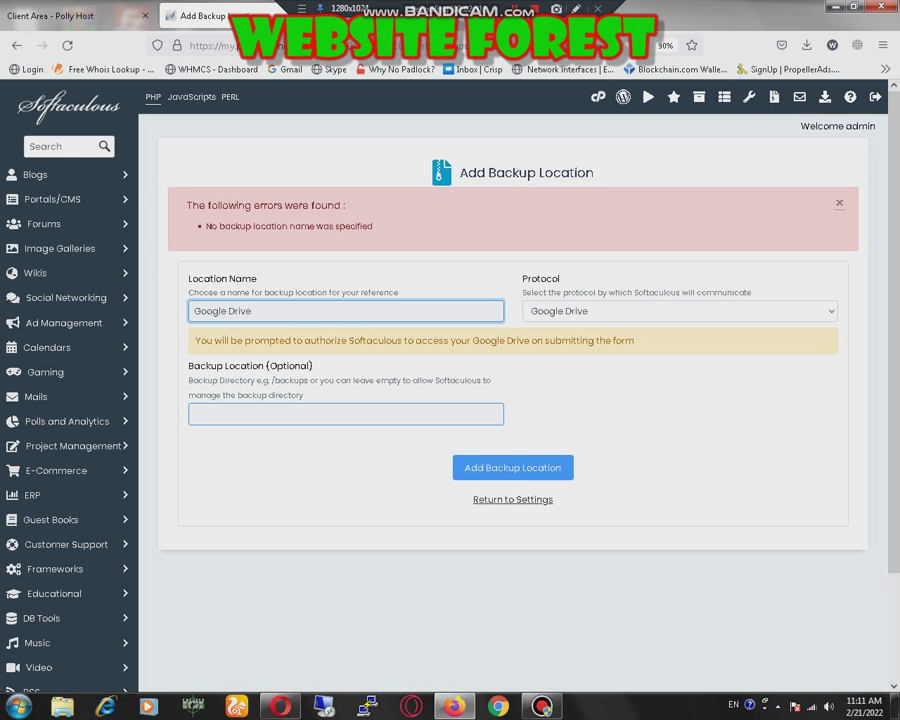
left_click(346, 414)
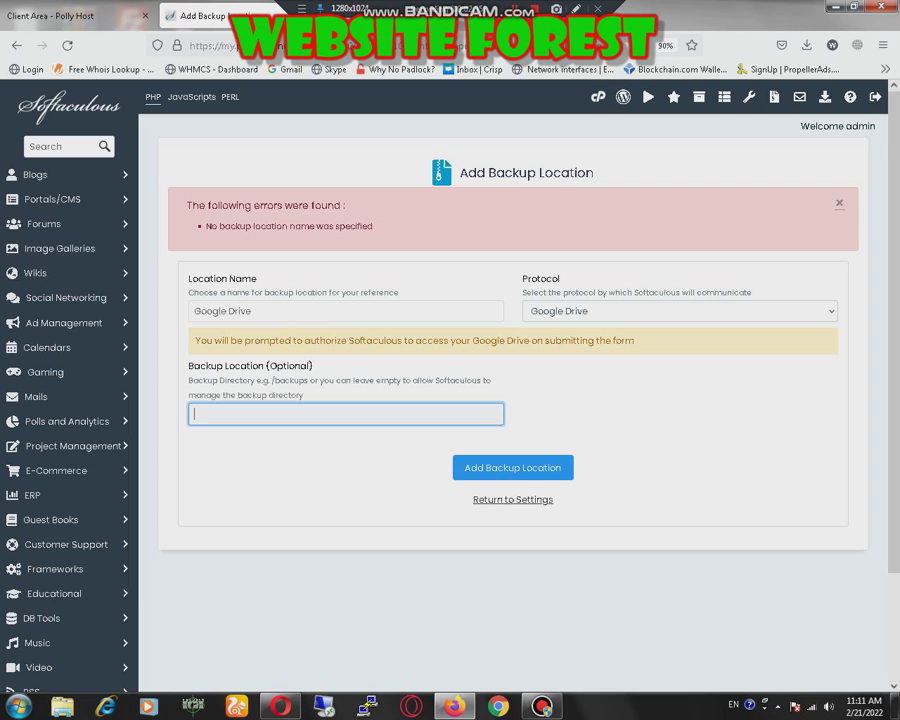
left_click(512, 468)
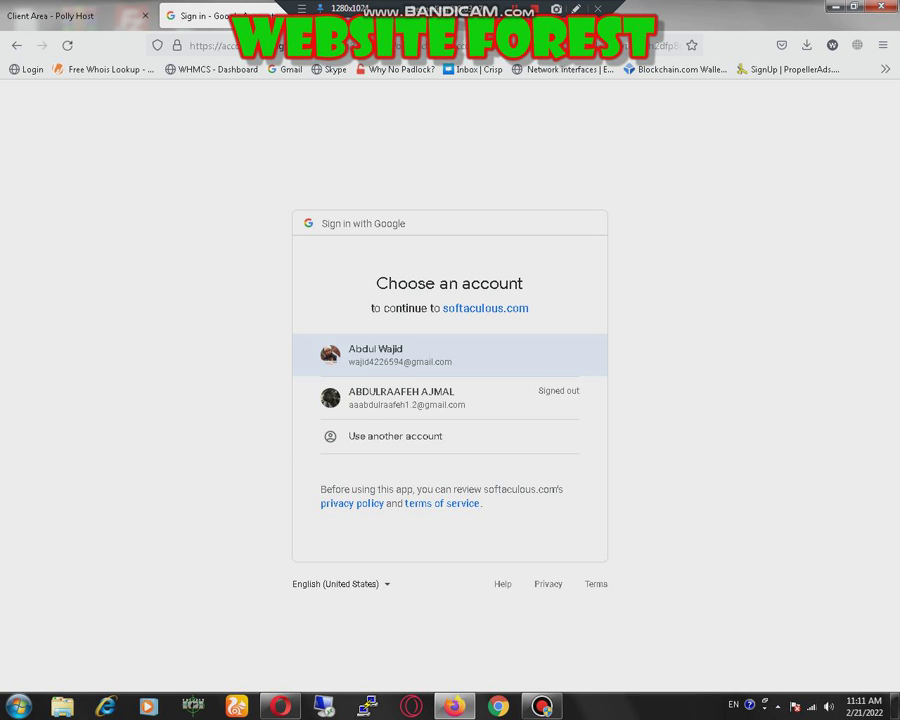
- Pick the Google account and allow softaculous.com access, adding Google Drive to Backup Locations
left_click(448, 356)
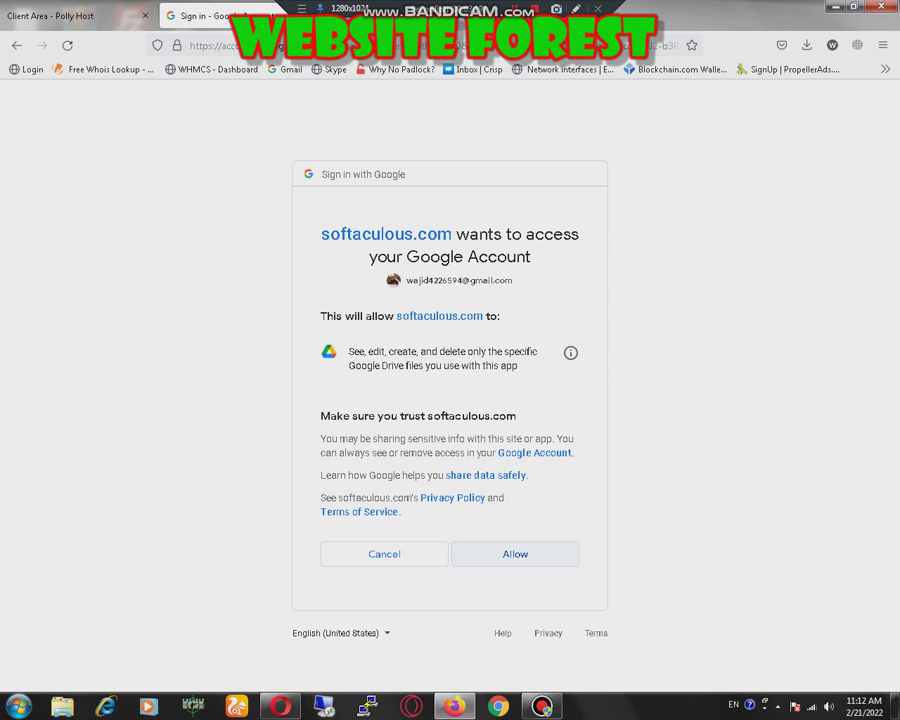
left_click(514, 554)
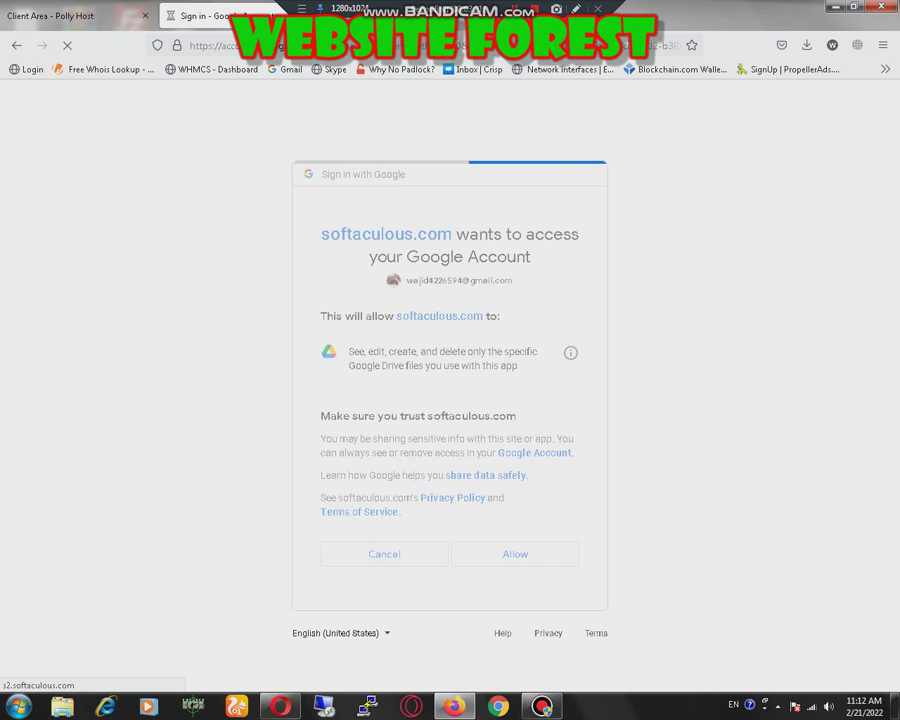
left_click(516, 552)
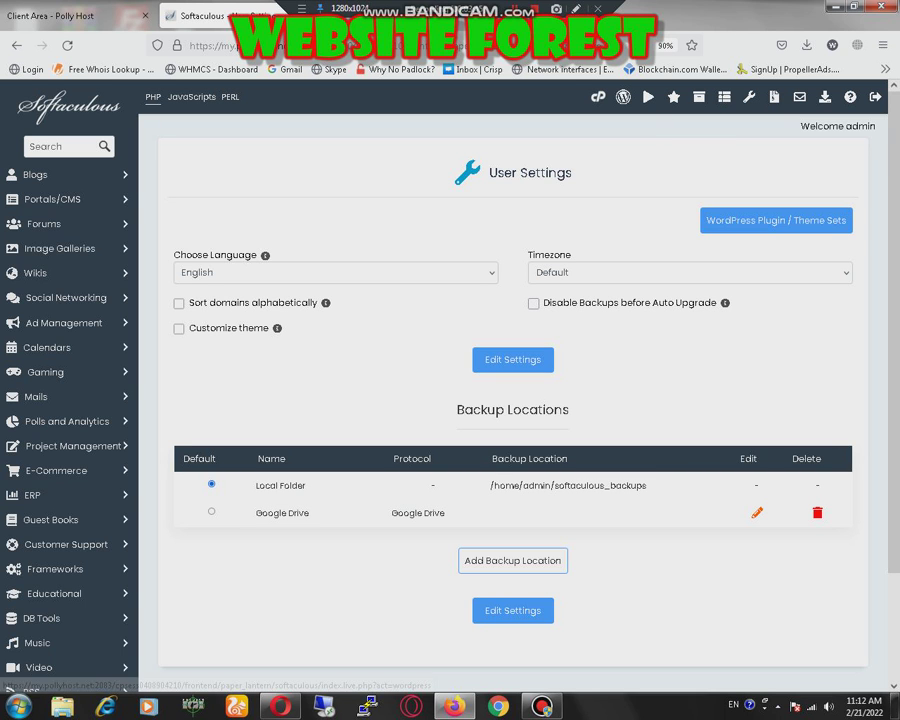
- Start a backup of the pollyhost.net WordPress 5.8 installation from All Installations
left_click(700, 96)
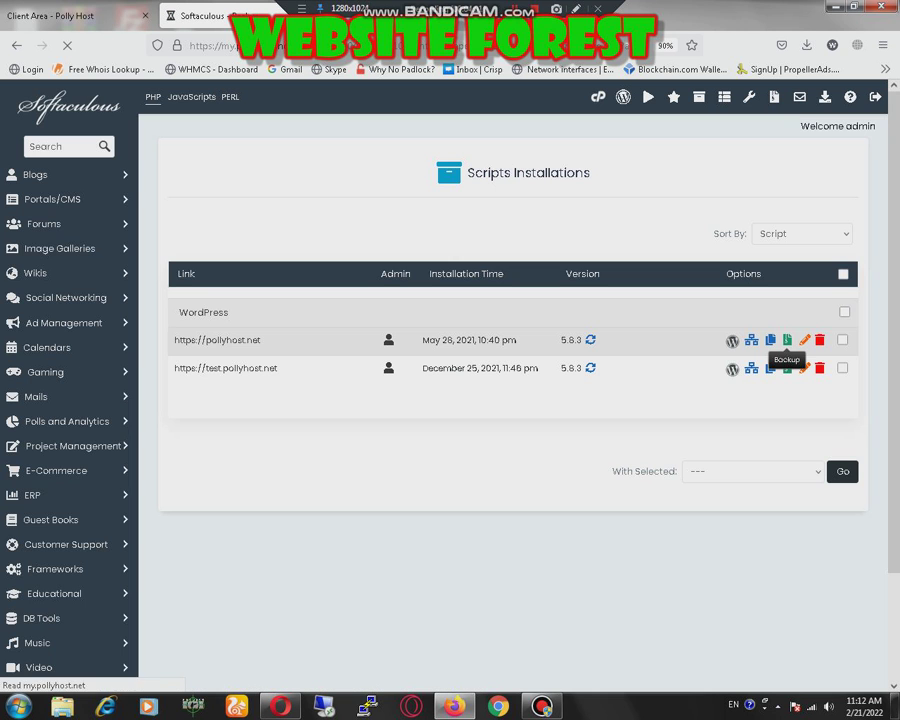
left_click(788, 340)
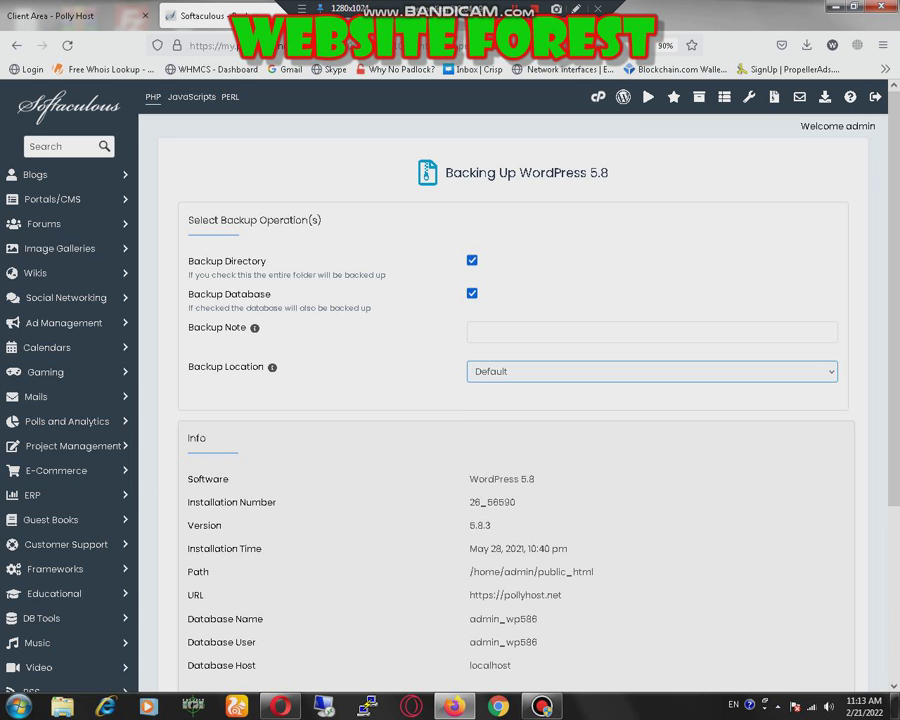
- Back up pollyhost.net's directory and database with Google Drive as the backup location
left_click(650, 370)
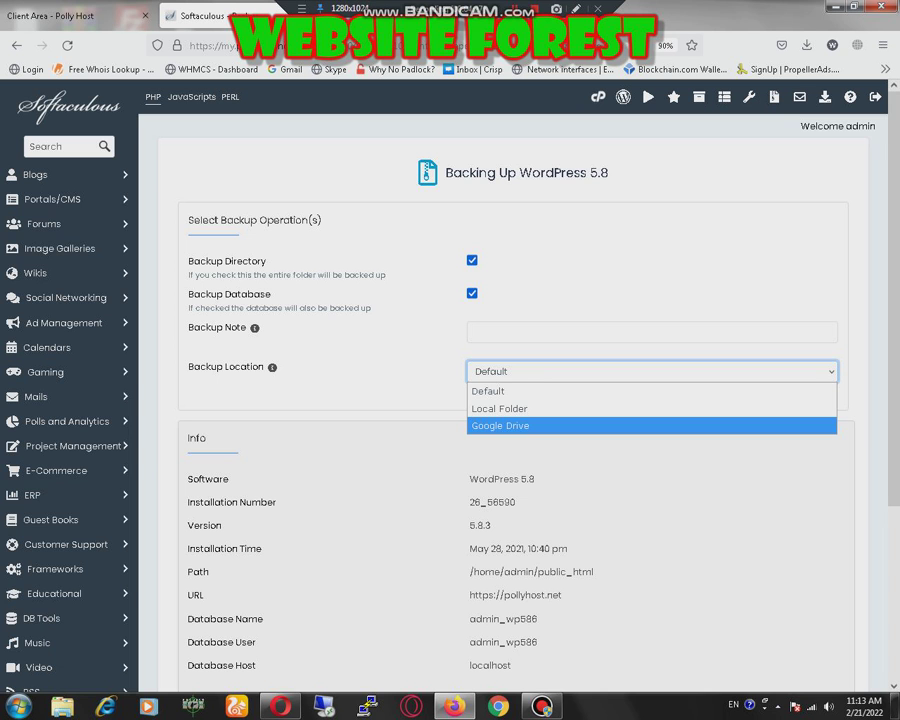
left_click(500, 424)
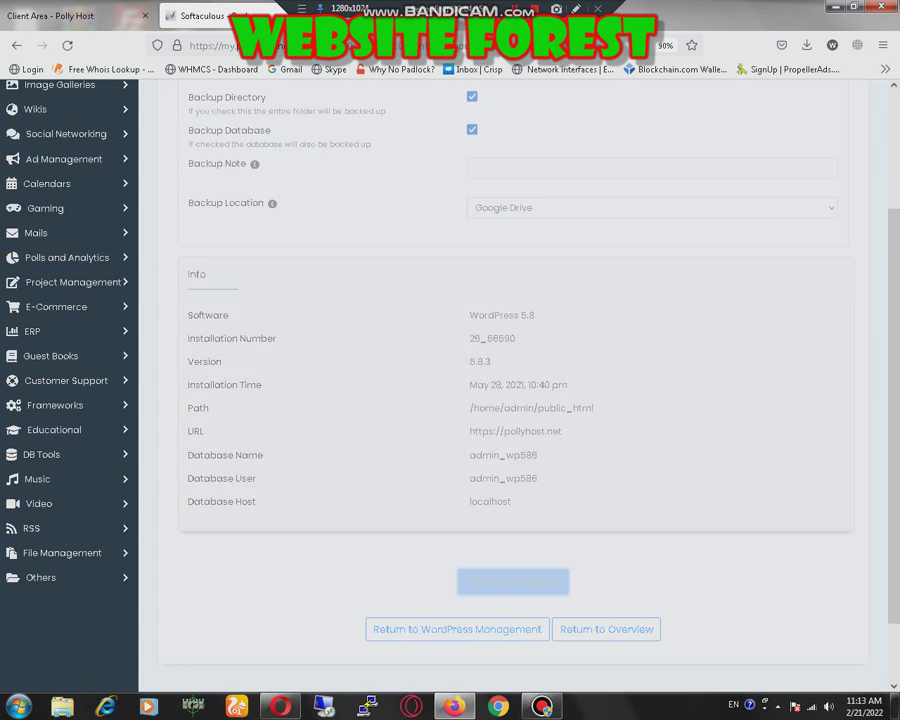
left_click(512, 580)
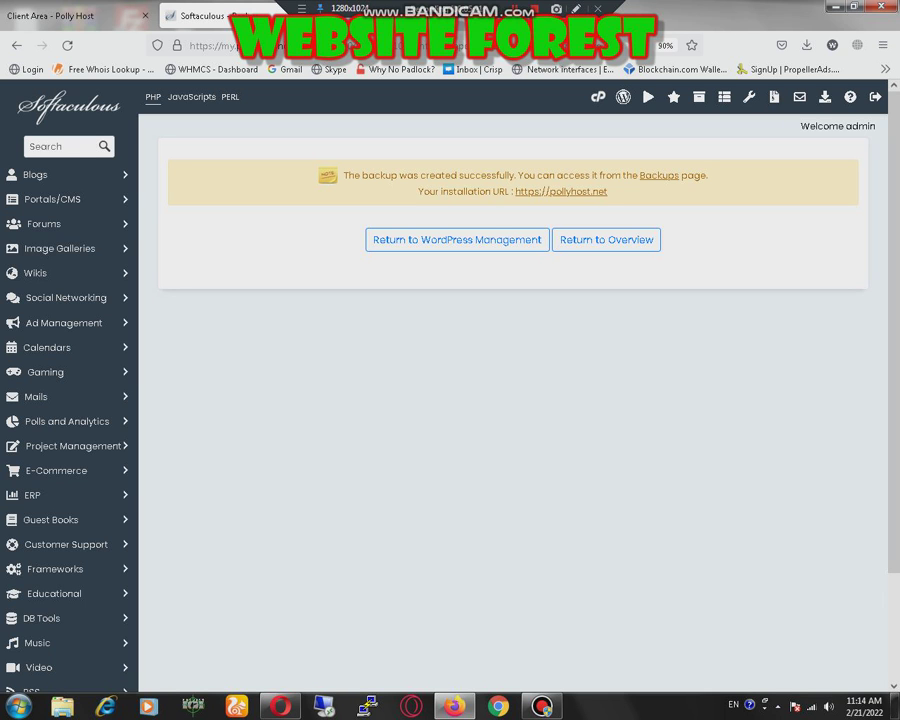
mouse_move(774, 96)
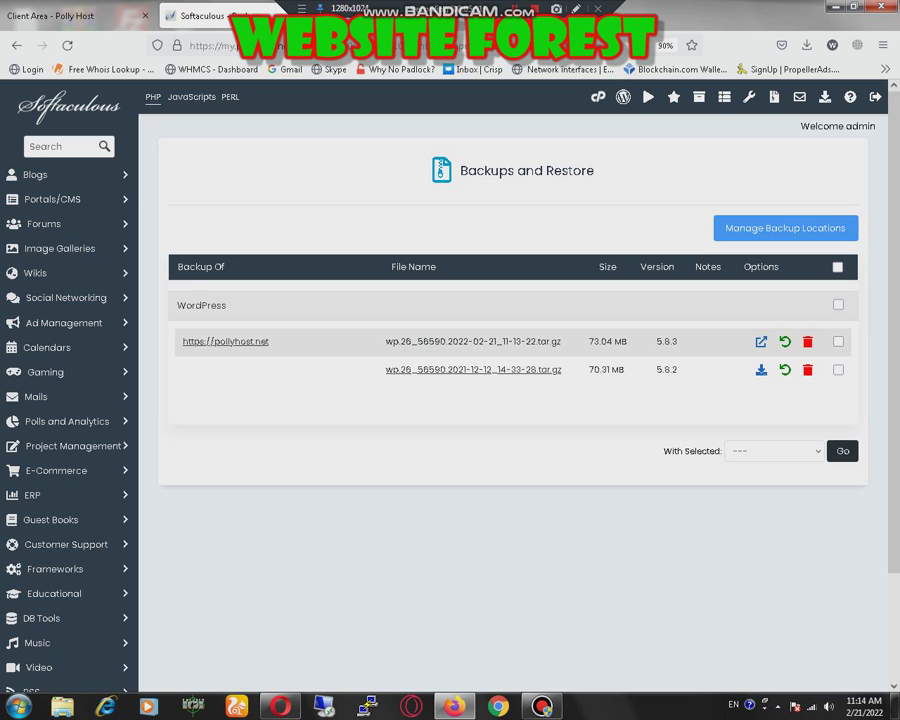
mouse_move(784, 340)
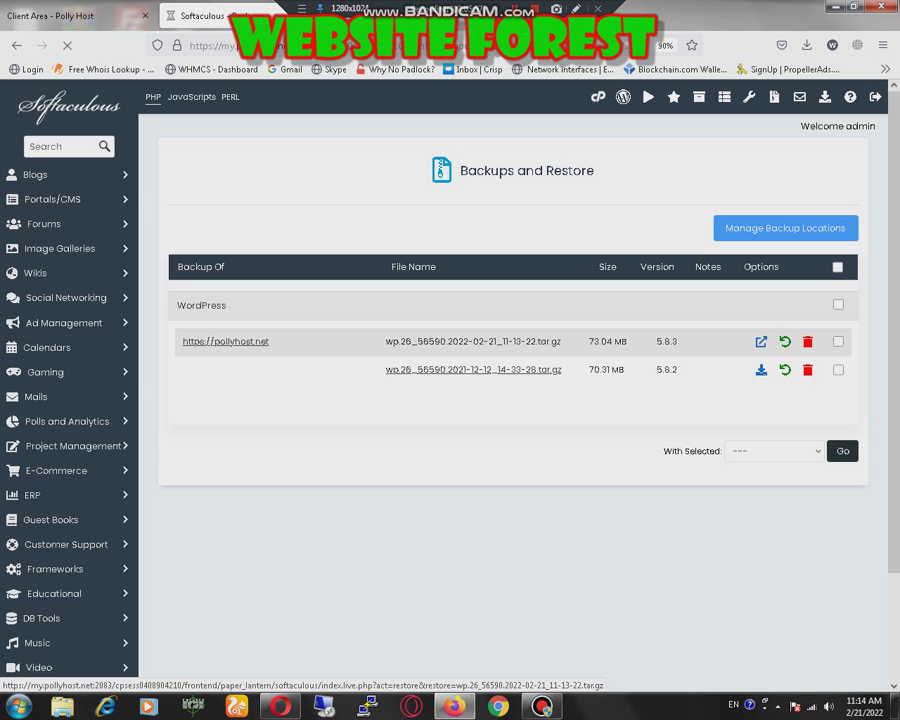
- Restore pollyhost.net's directory and database from the newest backup and confirm
left_click(784, 340)
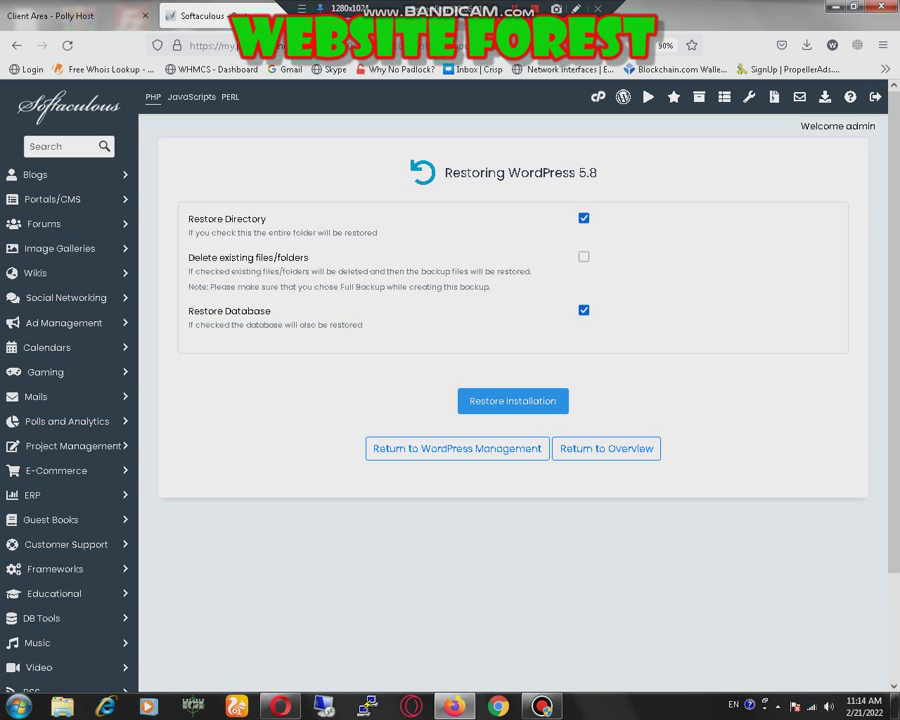
left_click(512, 400)
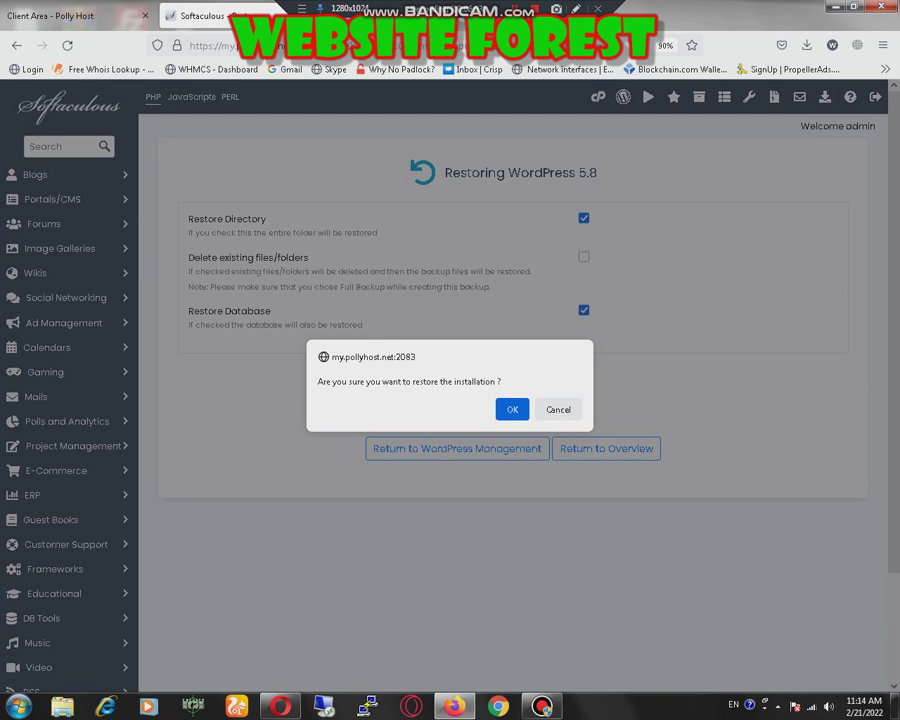
left_click(512, 408)
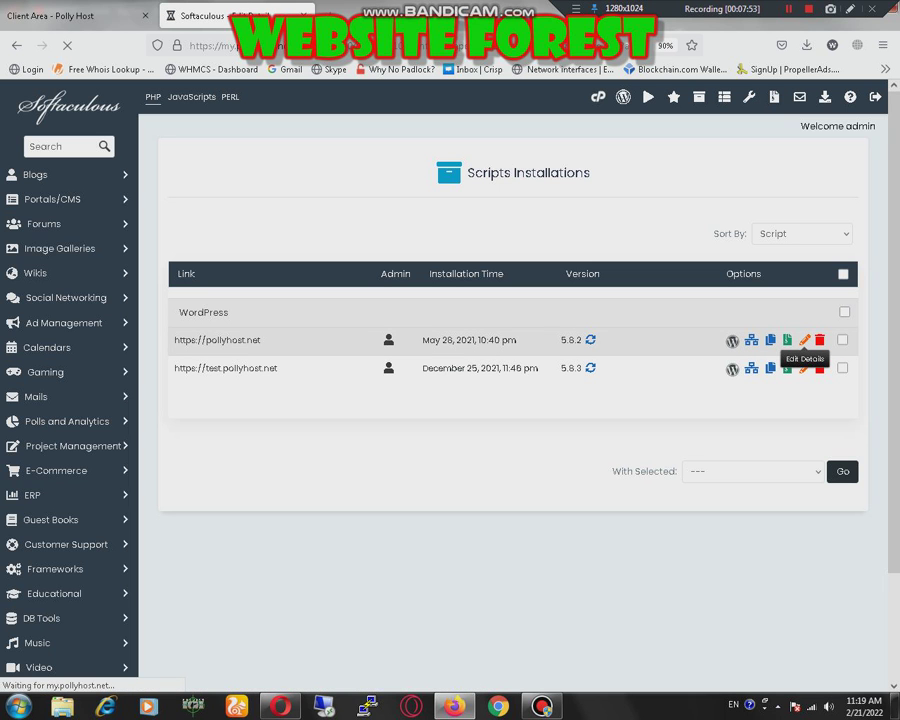
- Set the installation's backup location to Google Drive with automated backups once a day
left_click(804, 340)
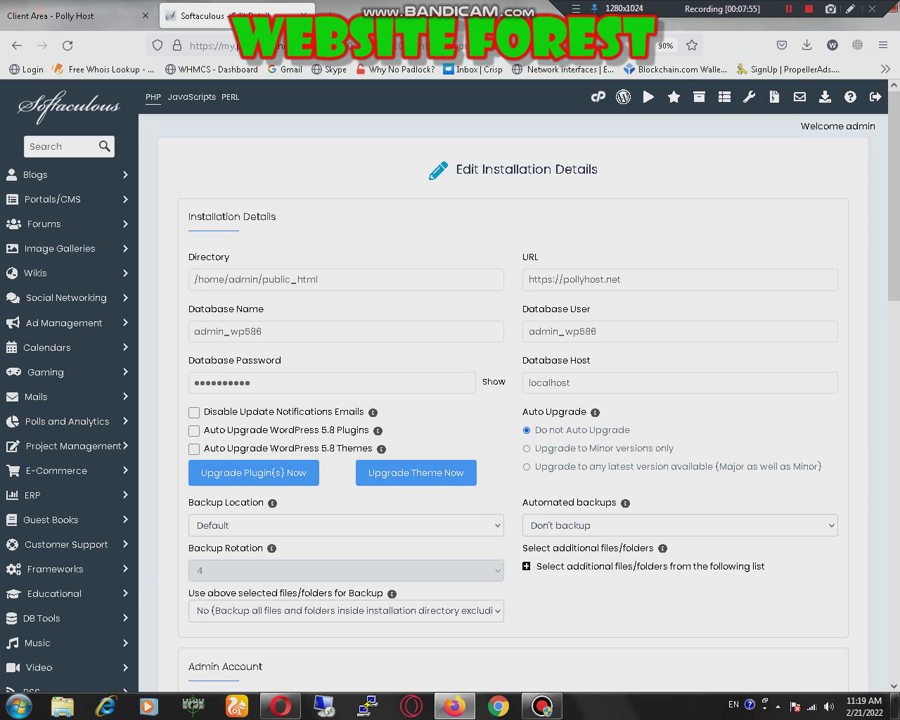
scroll("down", 3)
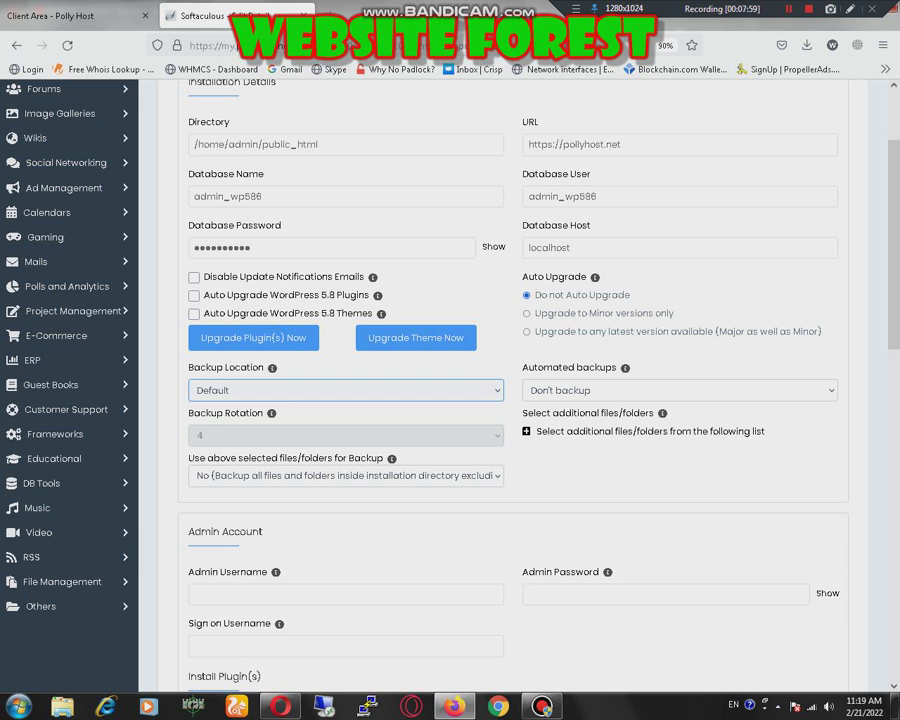
left_click(344, 390)
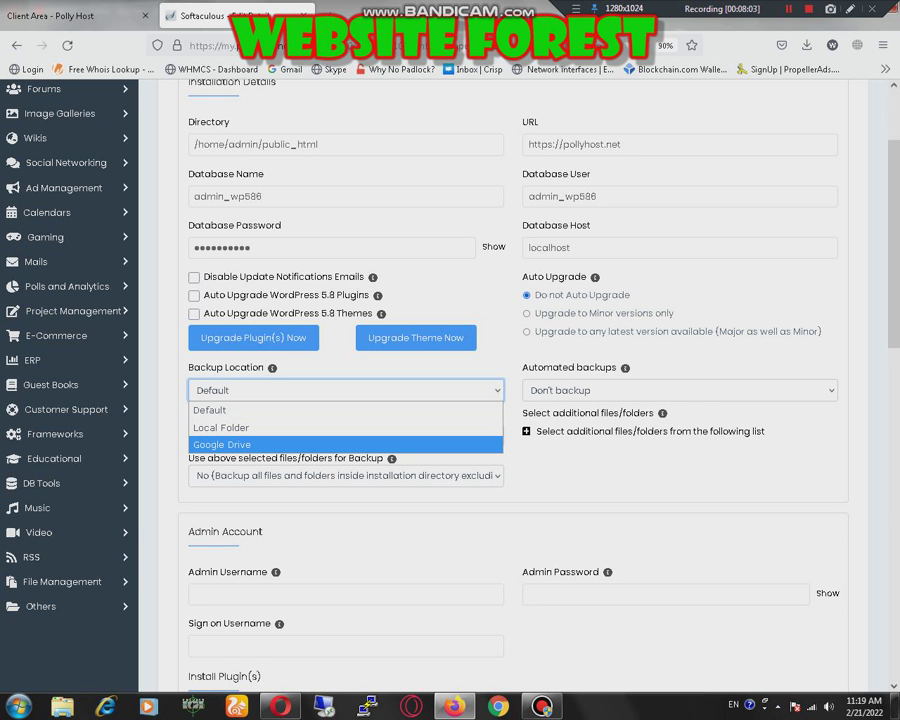
left_click(220, 444)
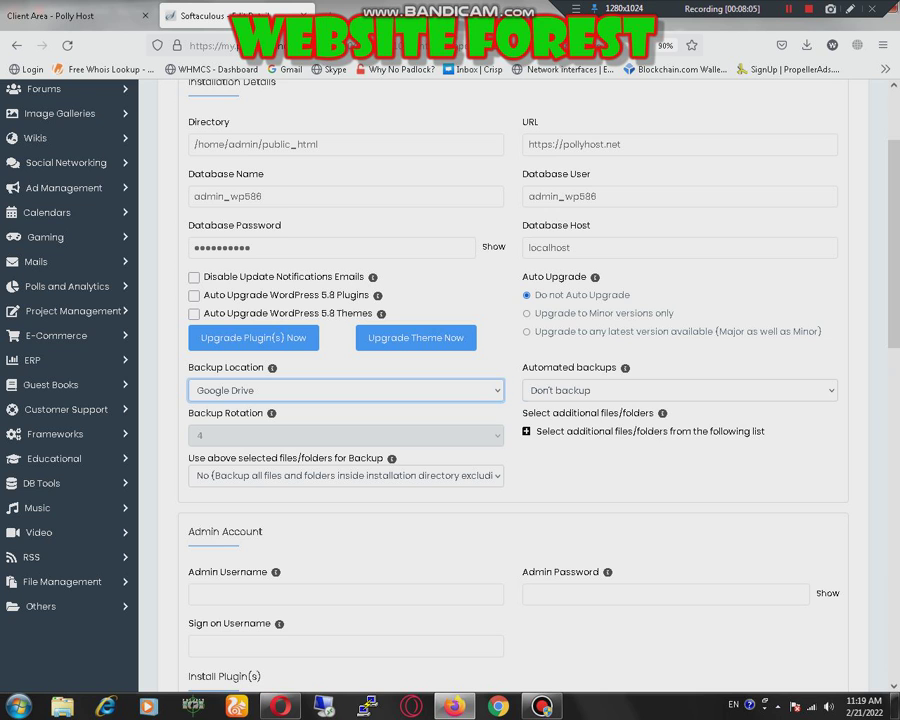
left_click(678, 390)
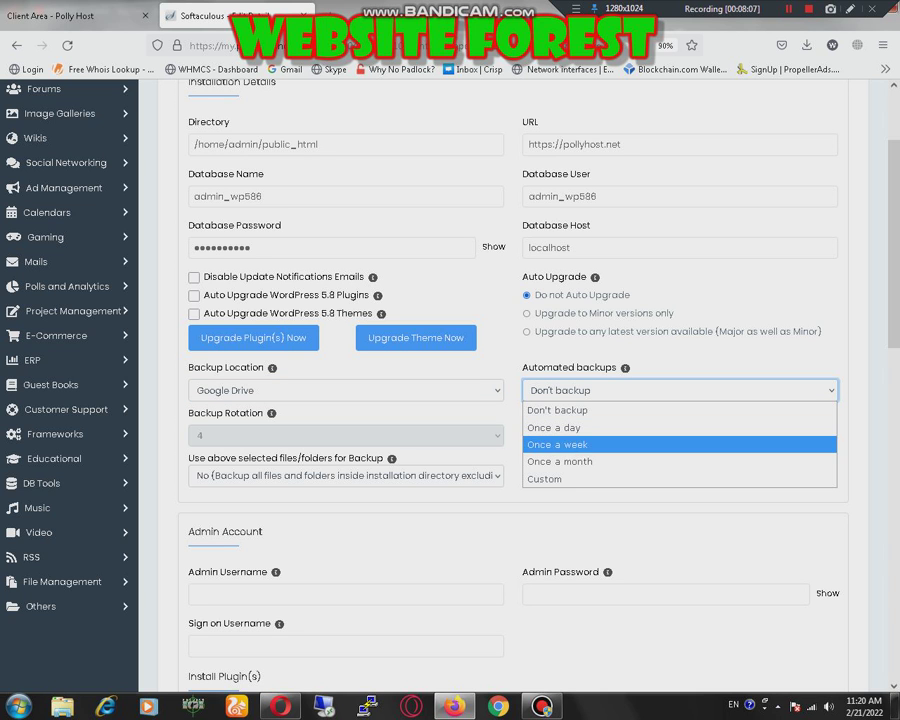
mouse_move(680, 410)
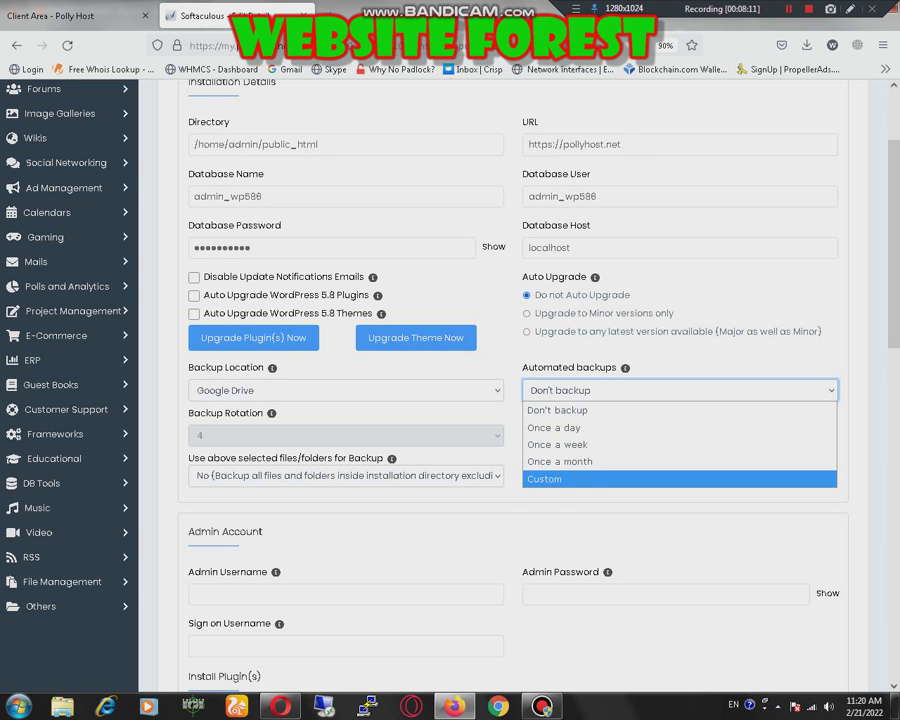
left_click(552, 428)
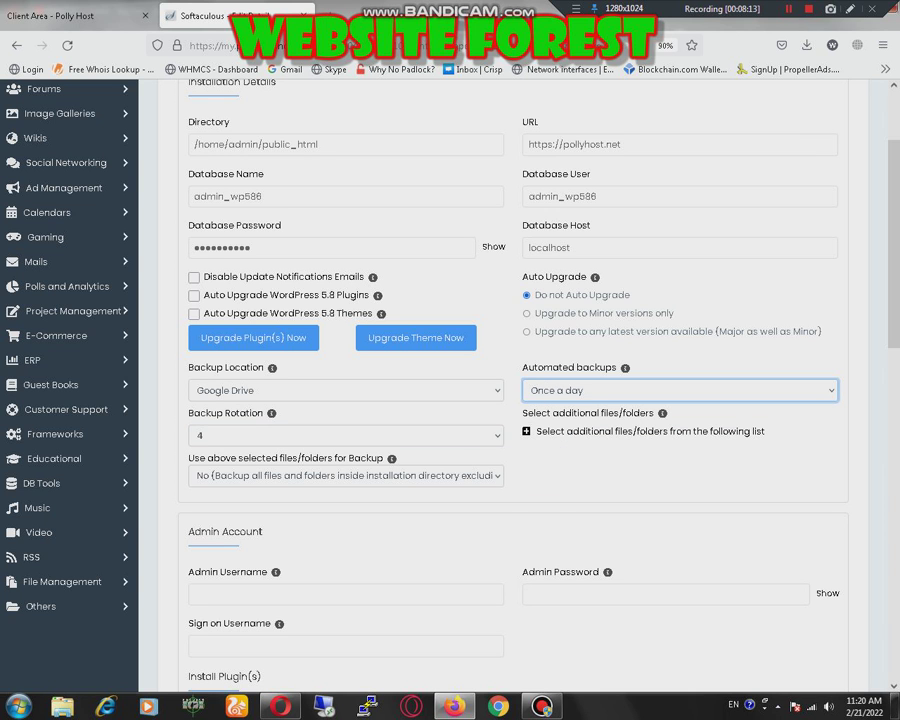
- Keep 10 backups in rotation, back up all installation files, and save the installation details
left_click(344, 436)
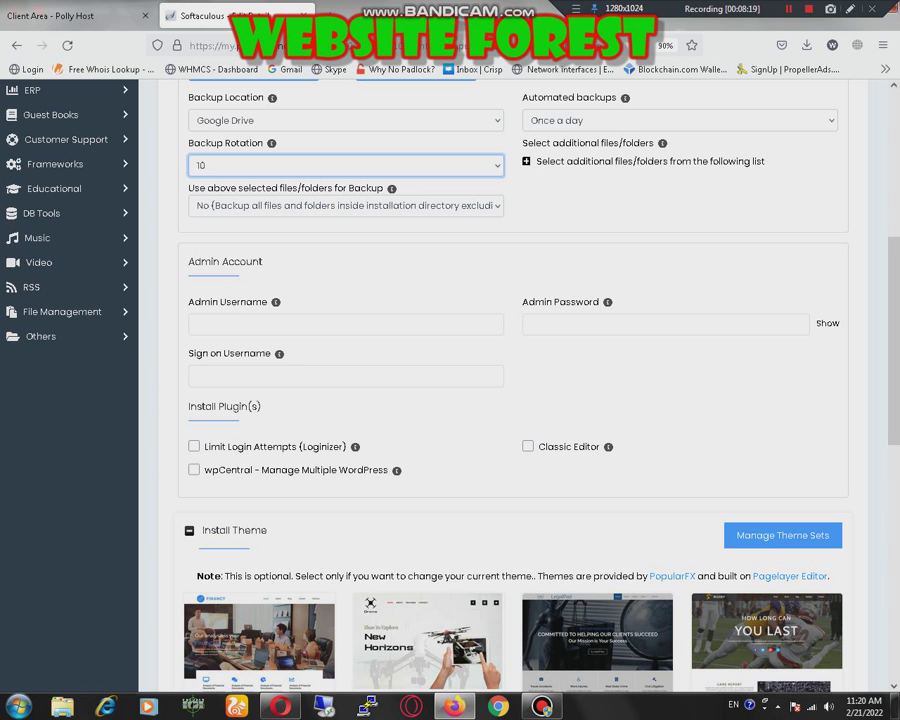
left_click(344, 204)
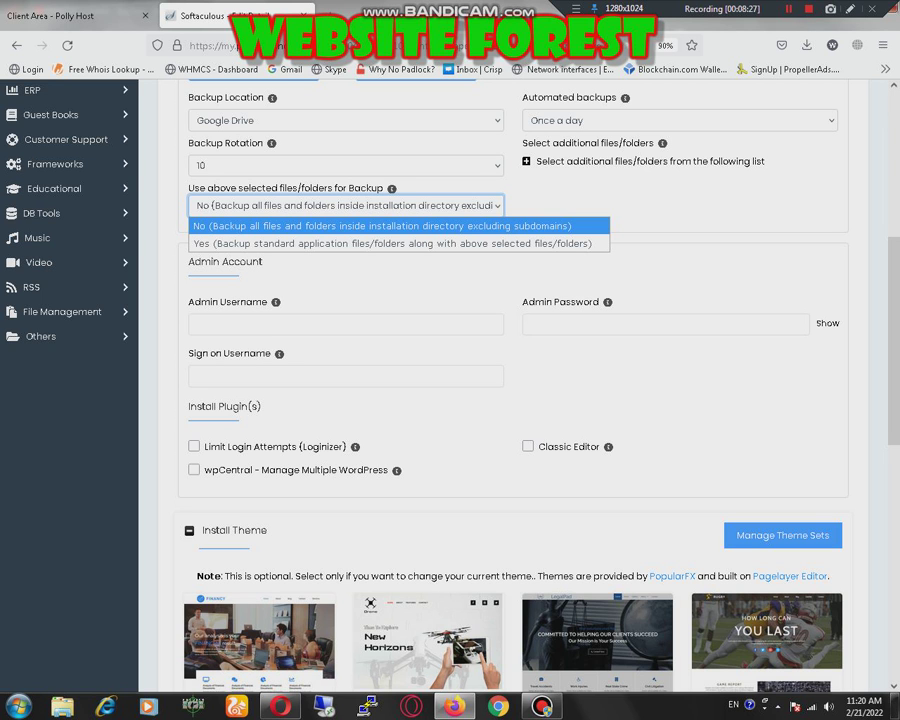
left_click(344, 204)
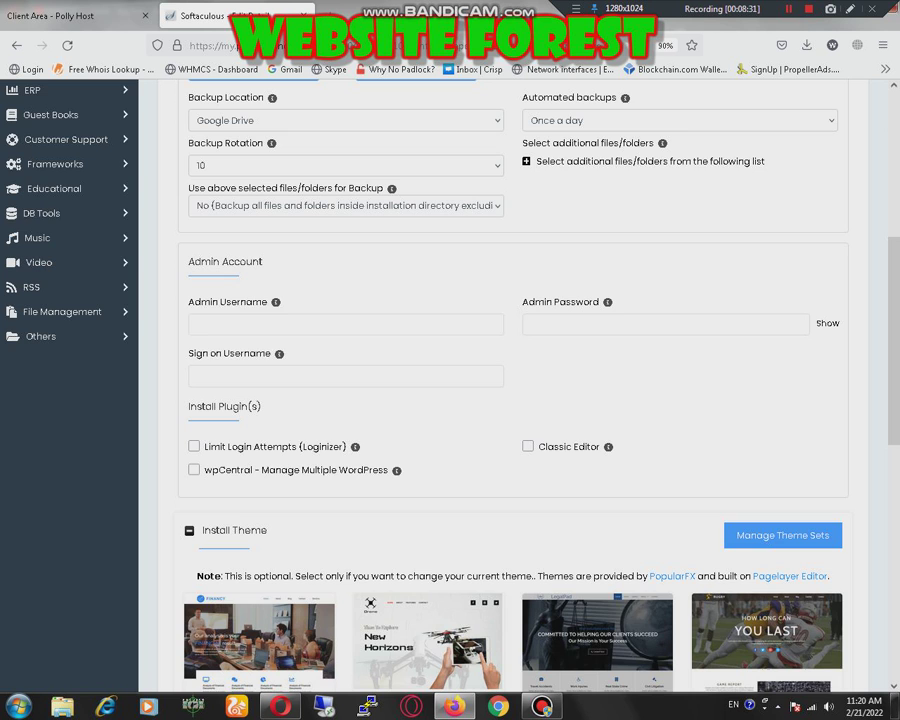
scroll("down", 3)
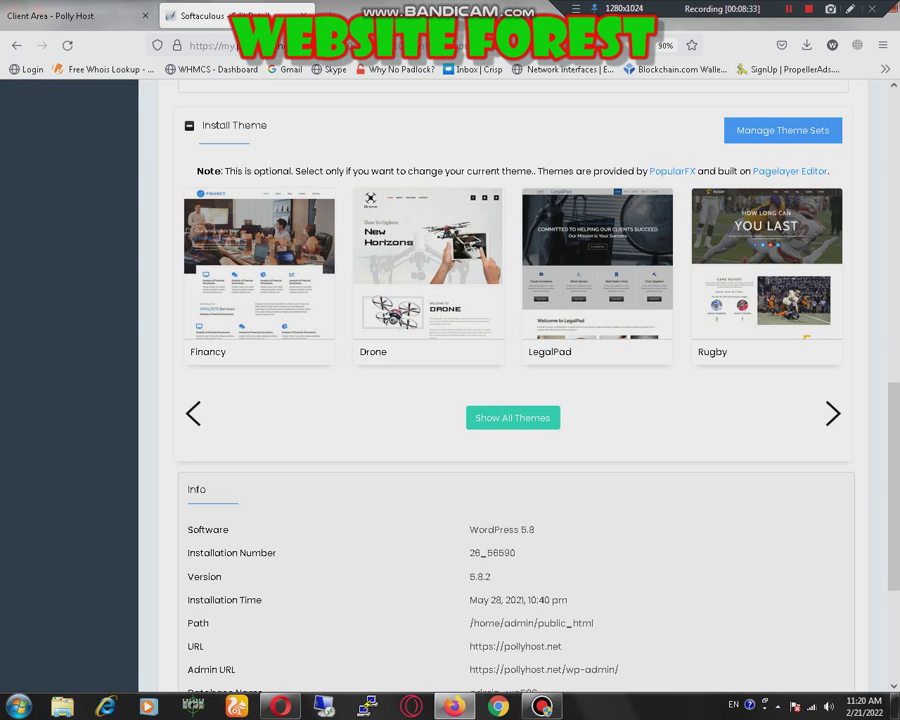
scroll("down", 3)
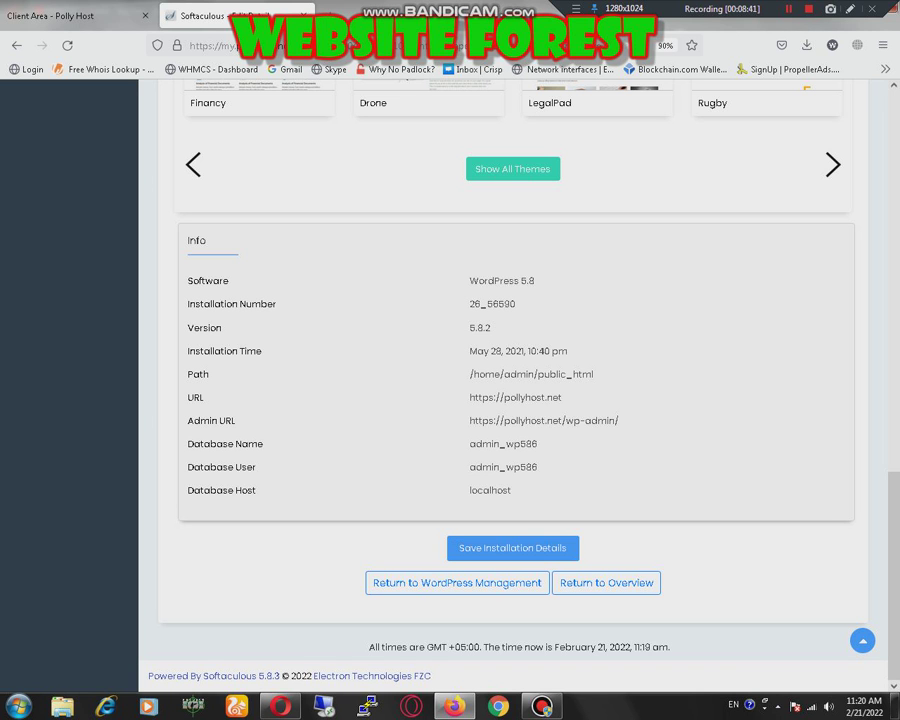
left_click(456, 582)
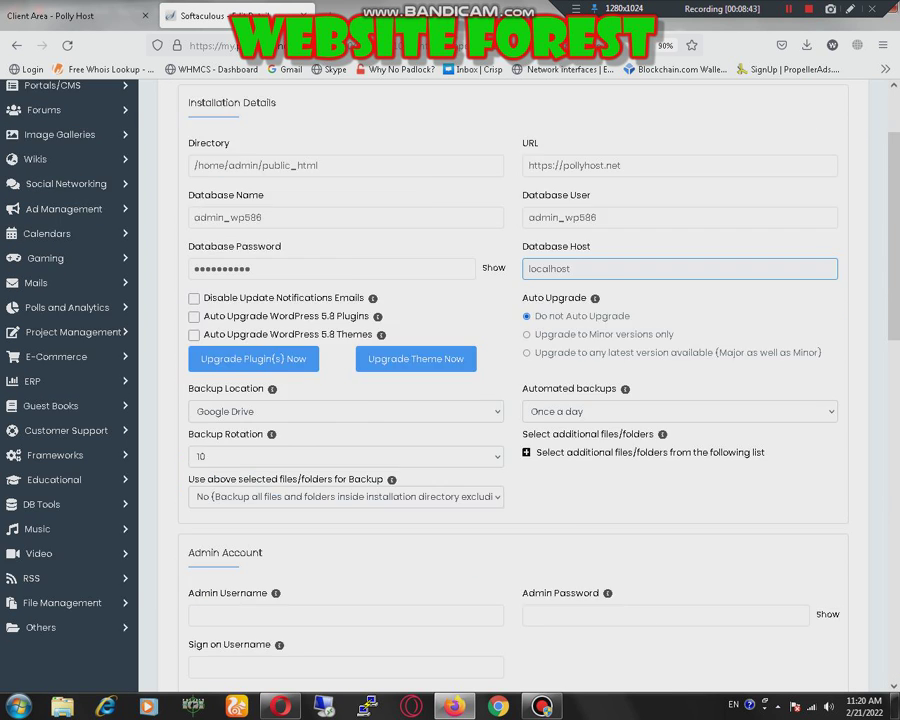